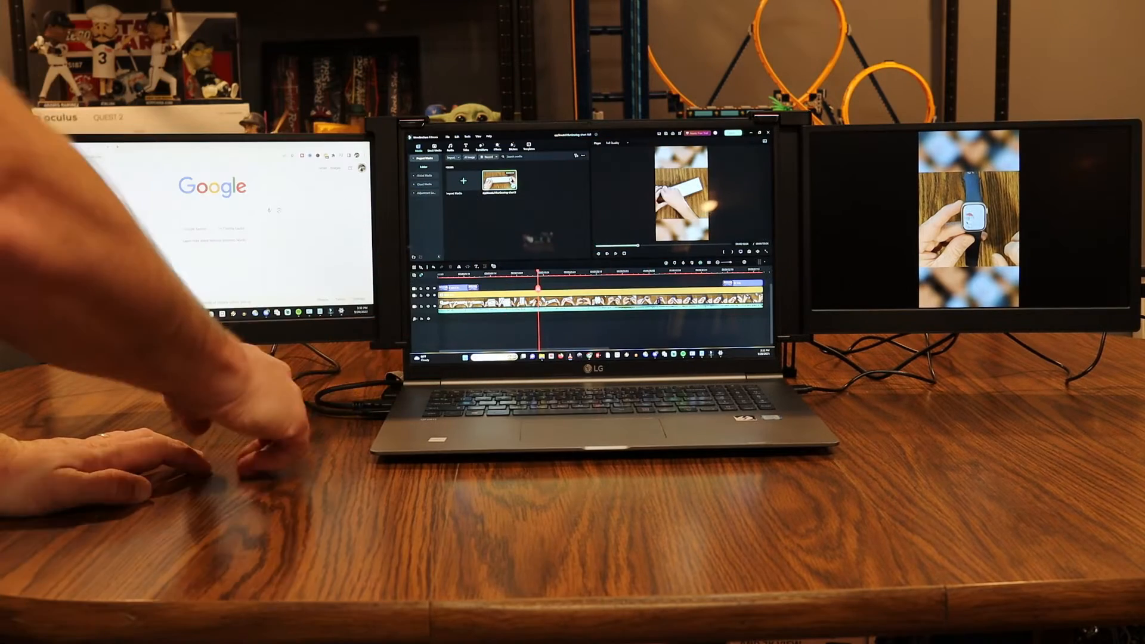
mouse_move(329, 409)
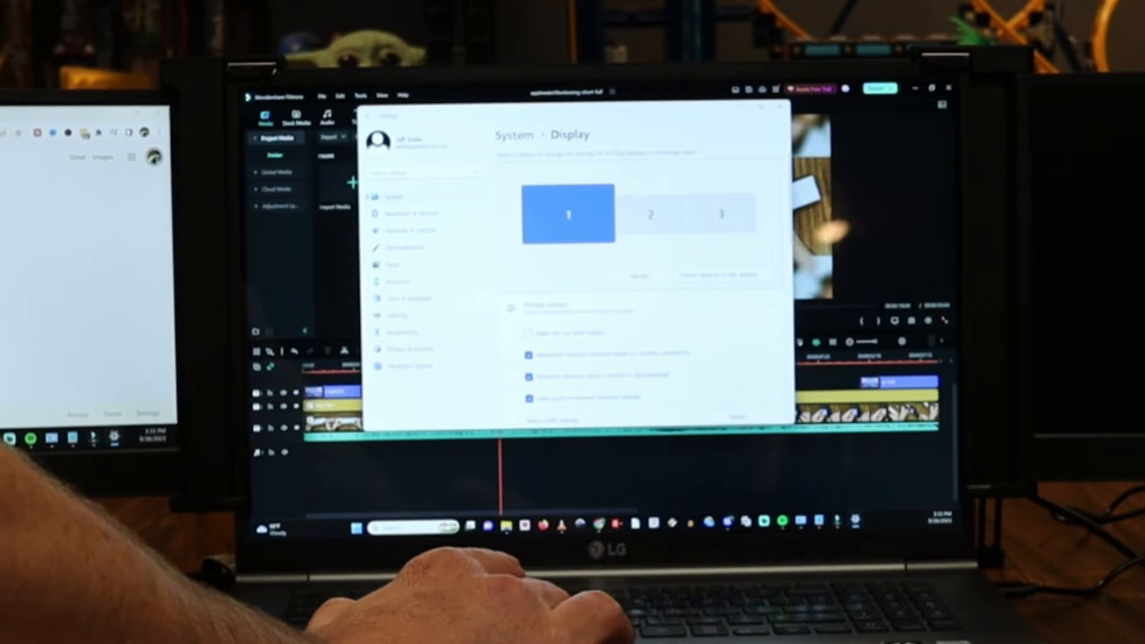
- Select monitor 3 in the Display arrangement area alongside monitors 1 and 2
click(720, 213)
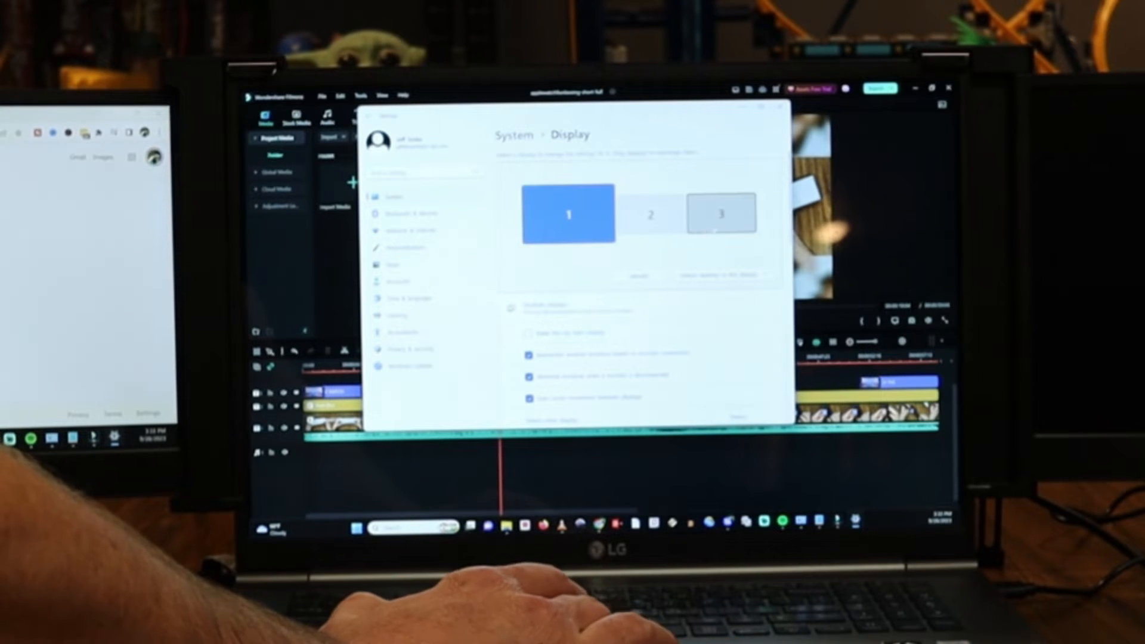